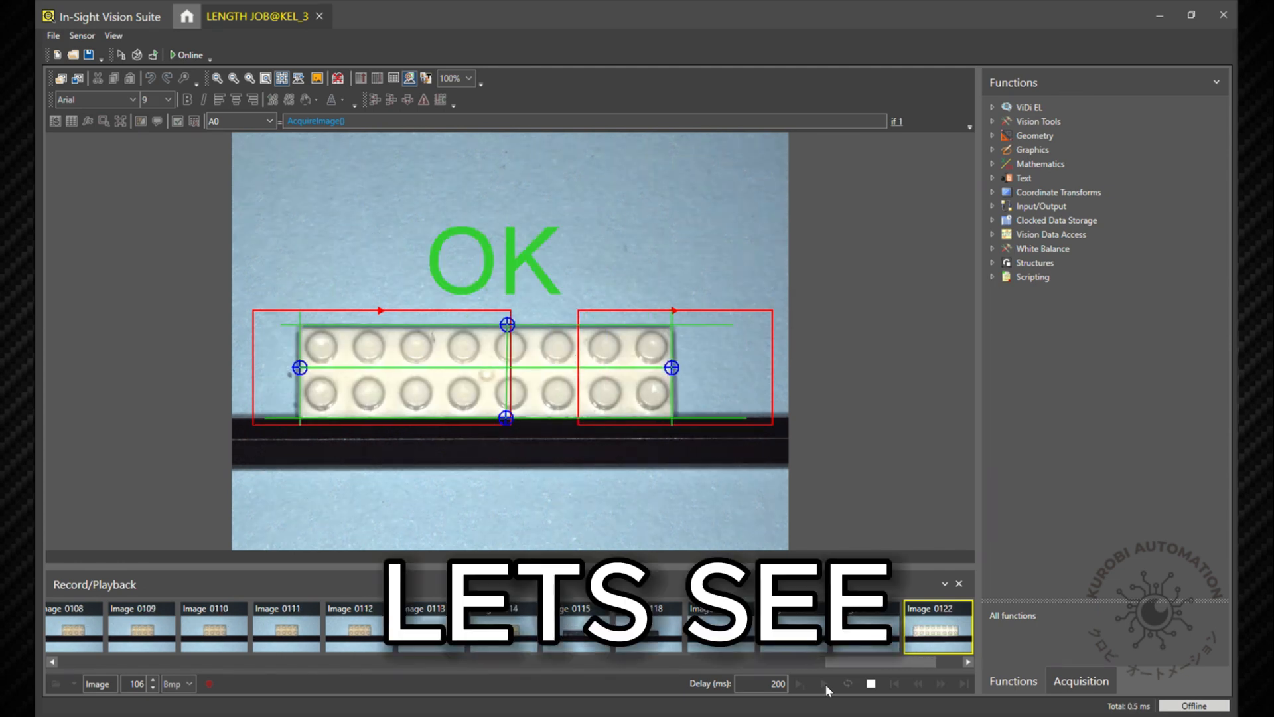
Step: Show the job's spreadsheet of edge, distance and OK/NG cells over the block image
{"action": "left_click", "coordinate": [802, 685]}
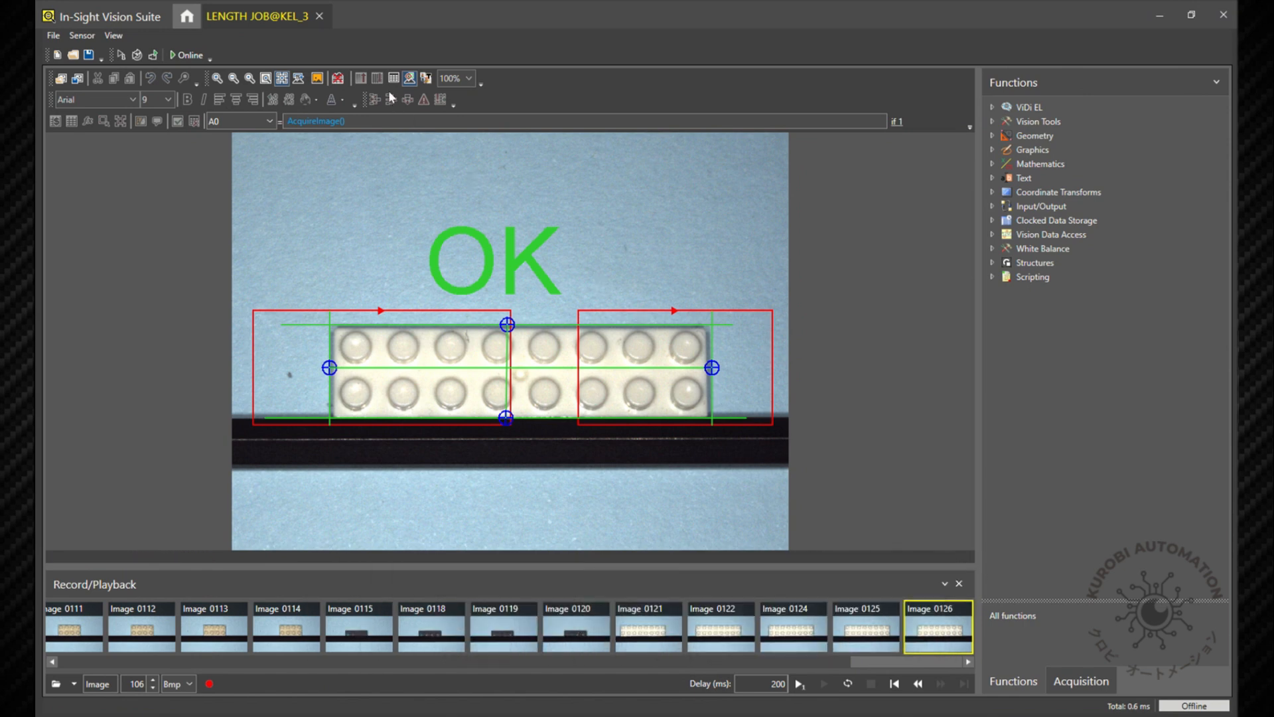
{"action": "left_click", "coordinate": [377, 77]}
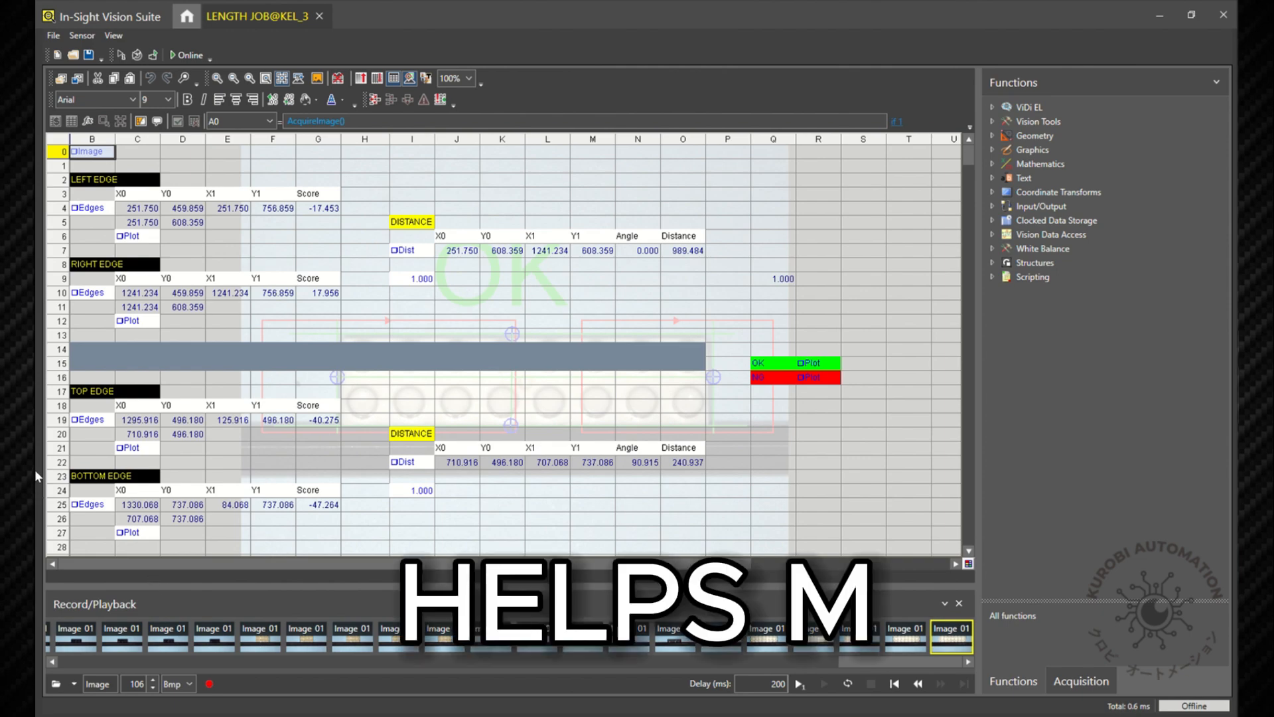
{"action": "left_click", "coordinate": [93, 263]}
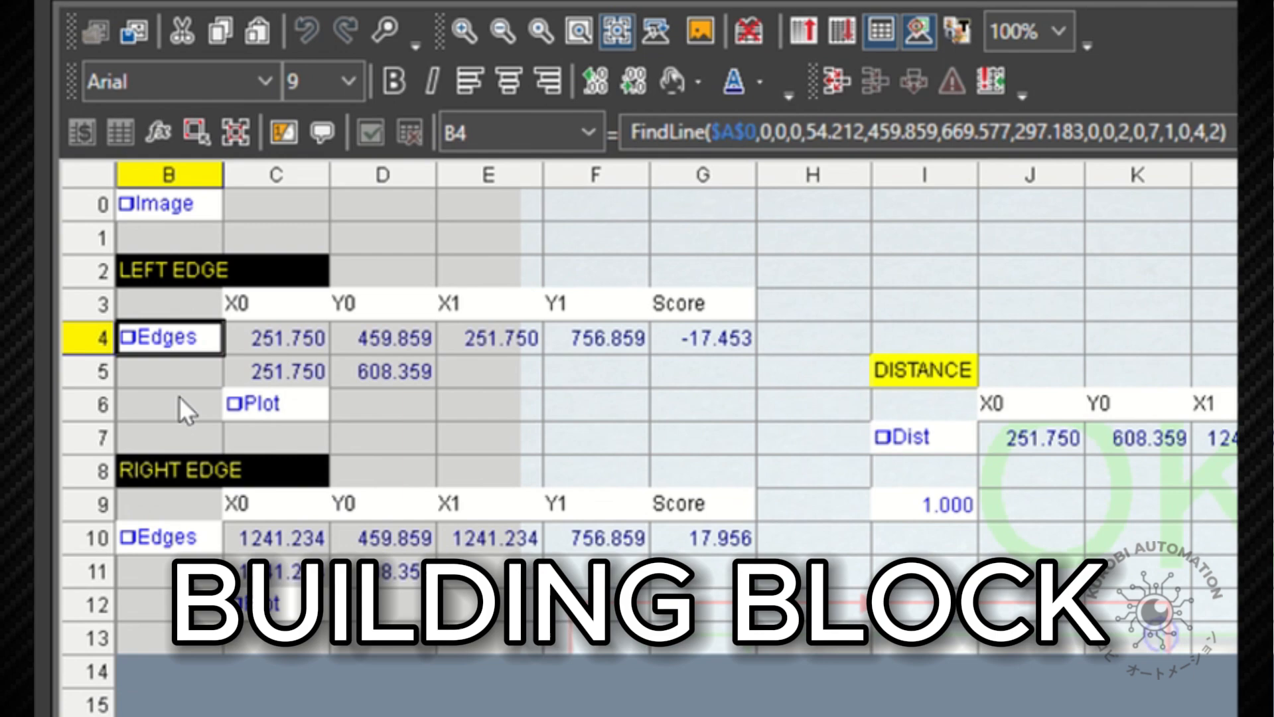
{"action": "scroll", "scroll_direction": "down", "scroll_amount": 3}
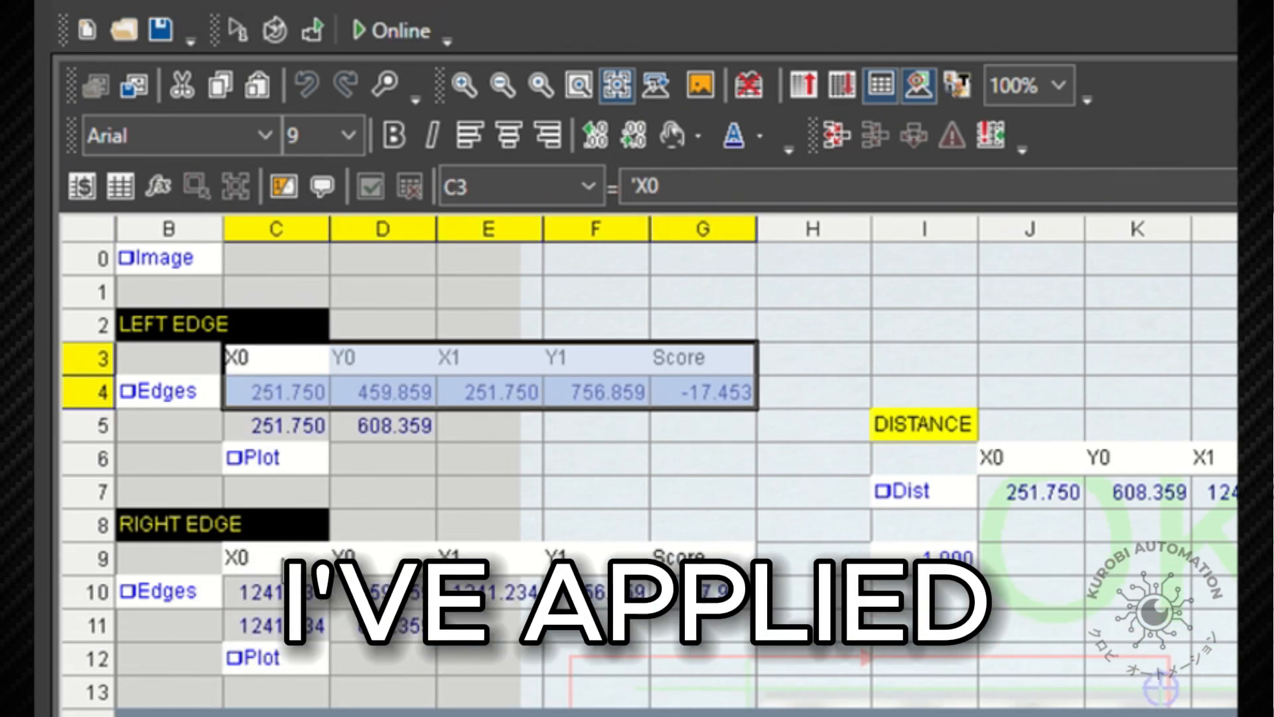
{"action": "scroll", "scroll_direction": "down", "scroll_amount": 3}
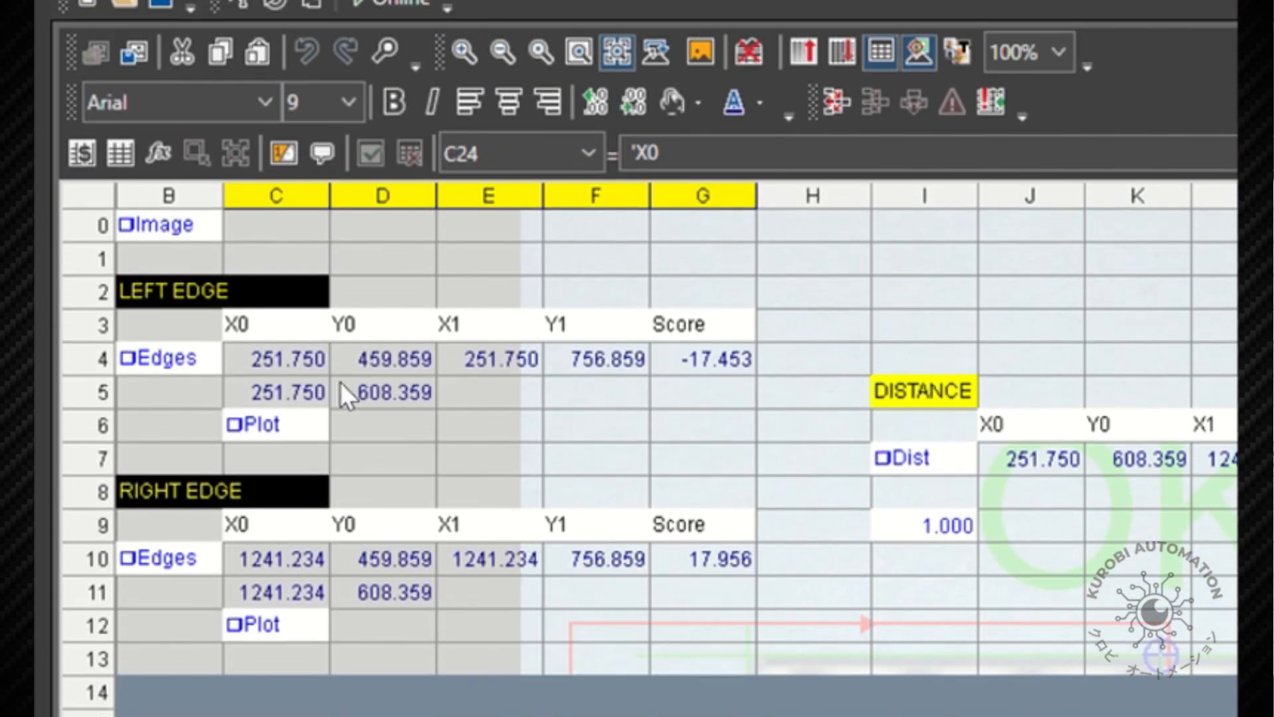
{"action": "left_click", "coordinate": [276, 393]}
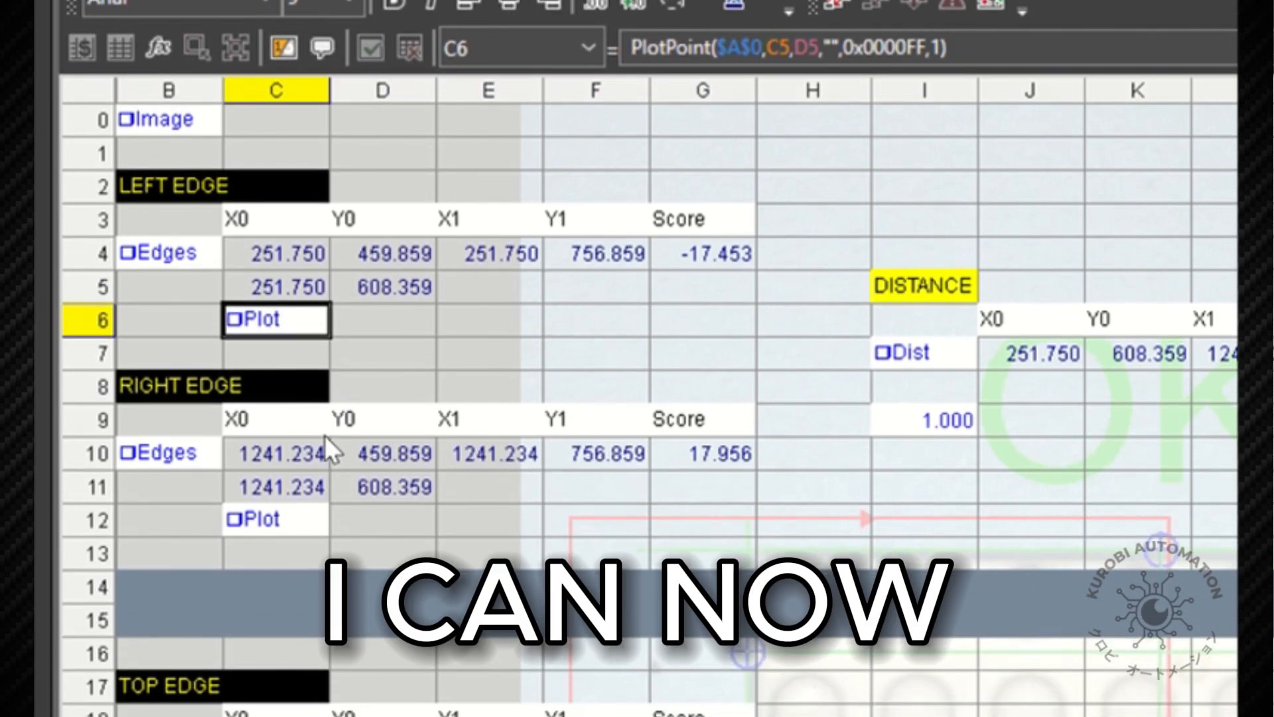
{"action": "scroll", "scroll_direction": "down", "scroll_amount": 3}
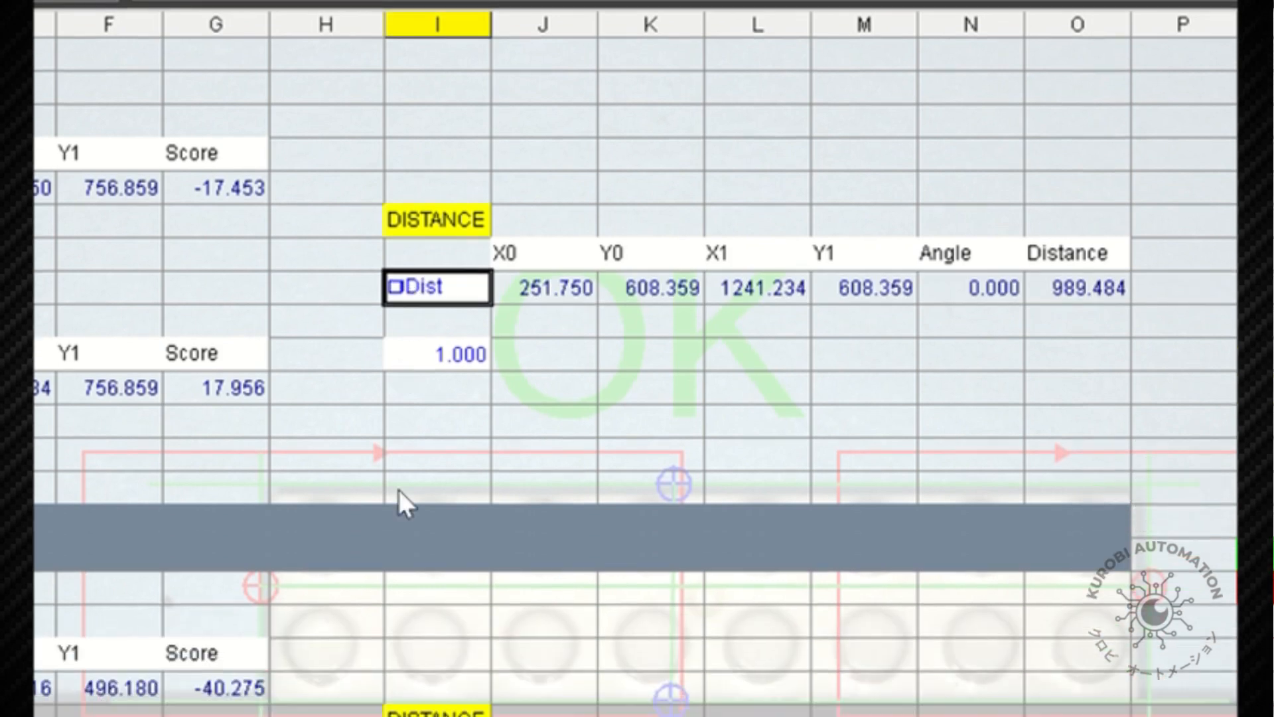
{"action": "scroll", "scroll_direction": "down", "scroll_amount": 3}
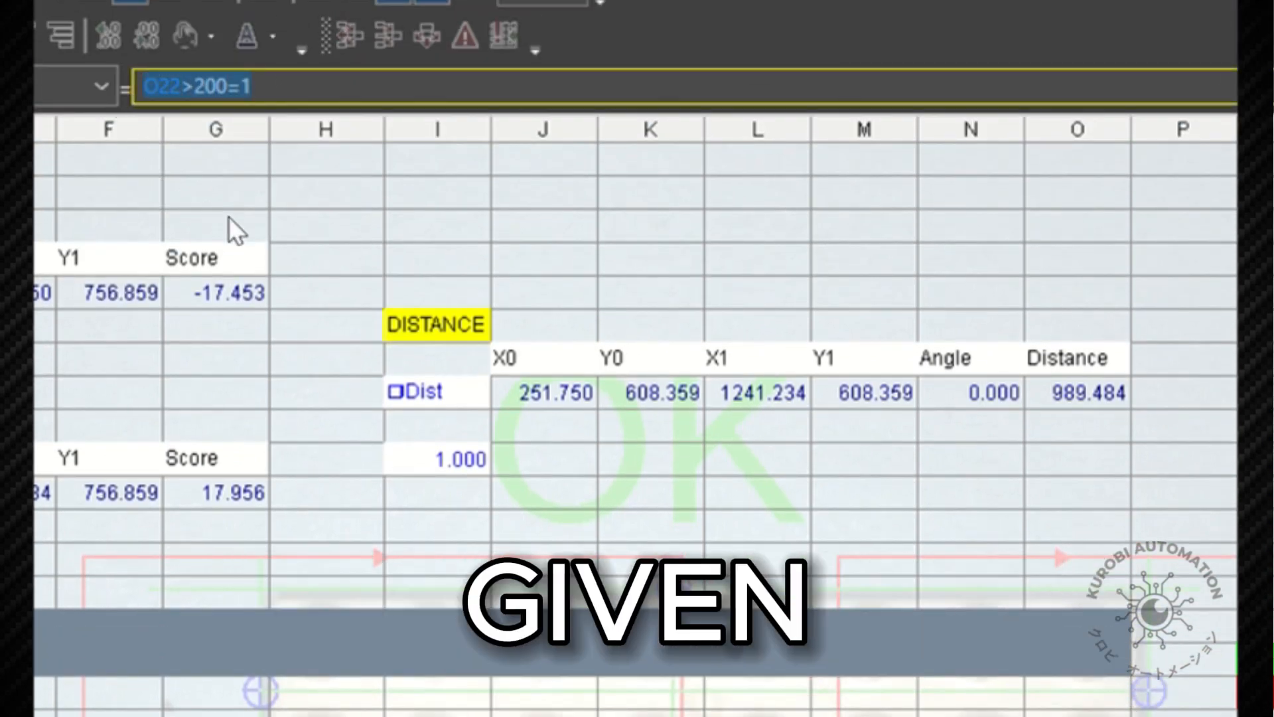
{"action": "left_click", "coordinate": [457, 458]}
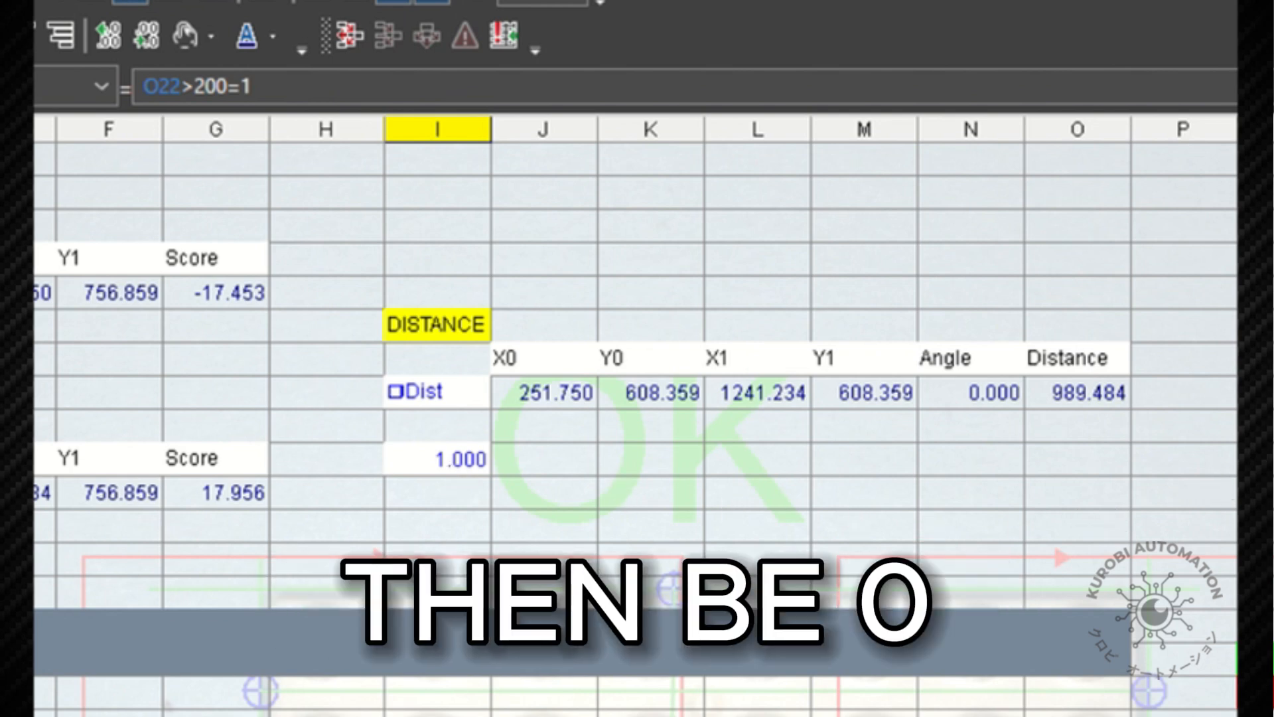
{"action": "left_click", "coordinate": [441, 459]}
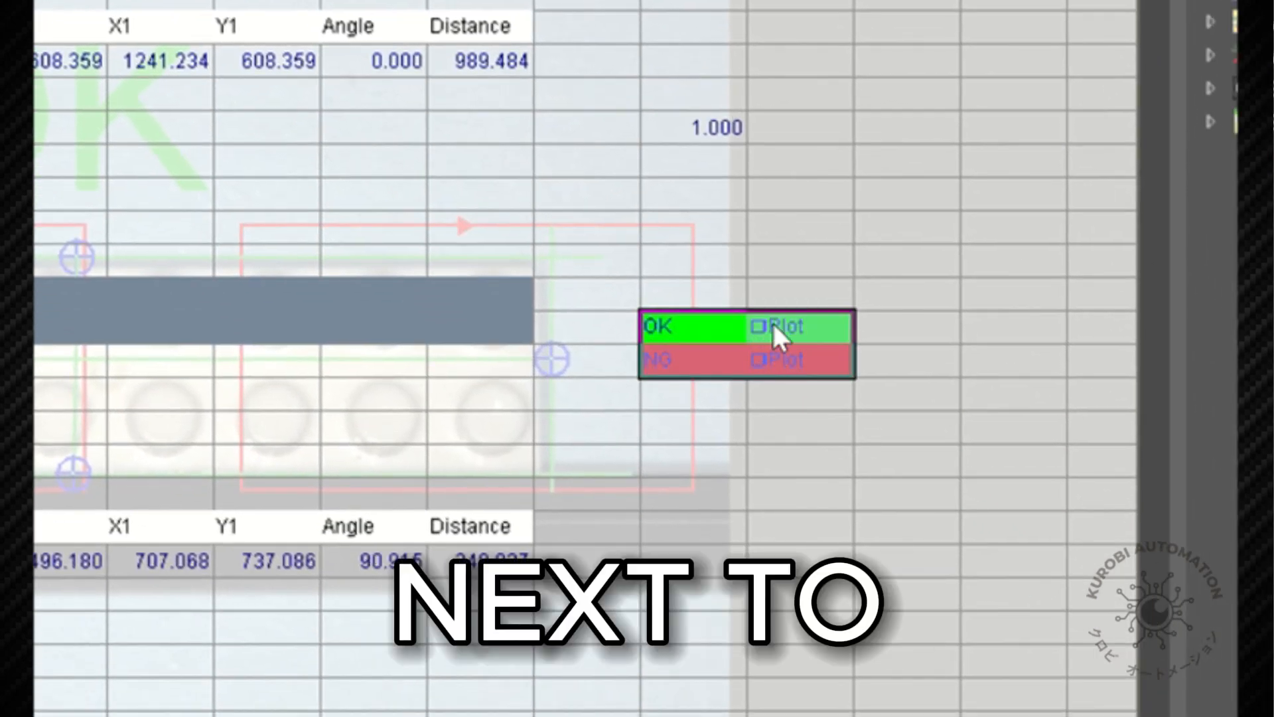
Step: Begin rewriting the PlotString formula in the plot cell beside OK
{"action": "left_click", "coordinate": [765, 326]}
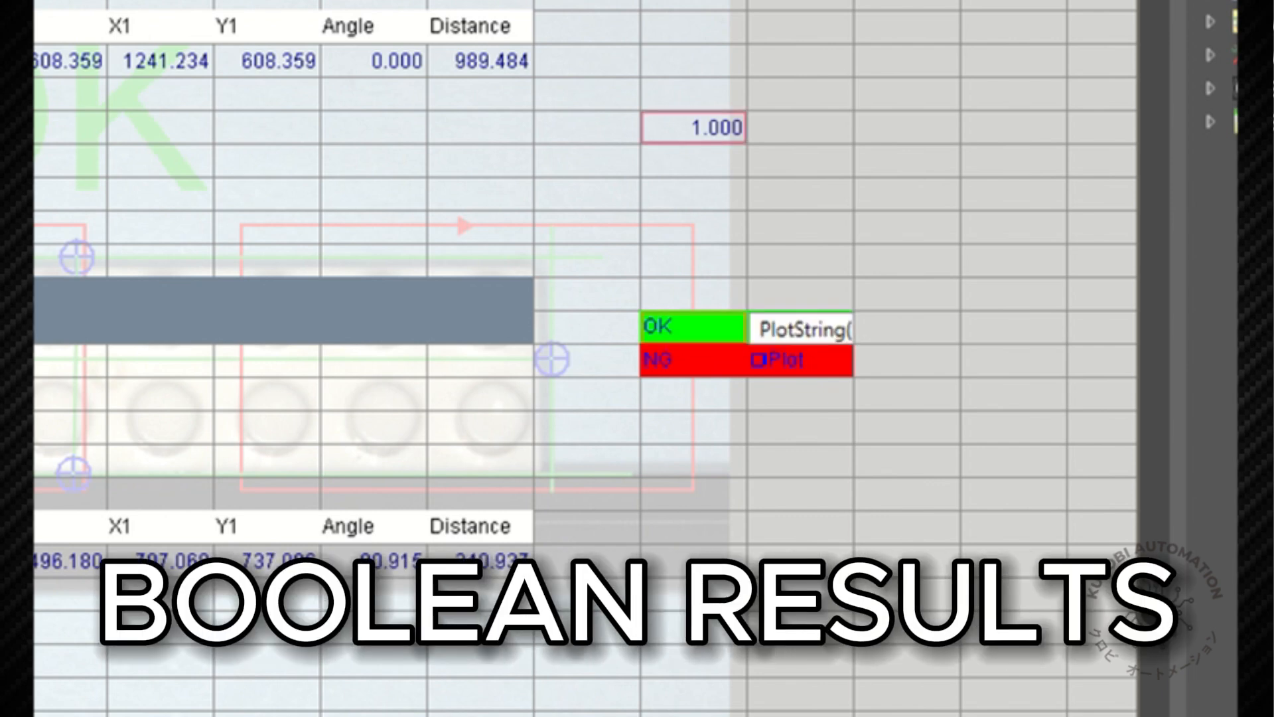
{"action": "mouse_move", "coordinate": [825, 380]}
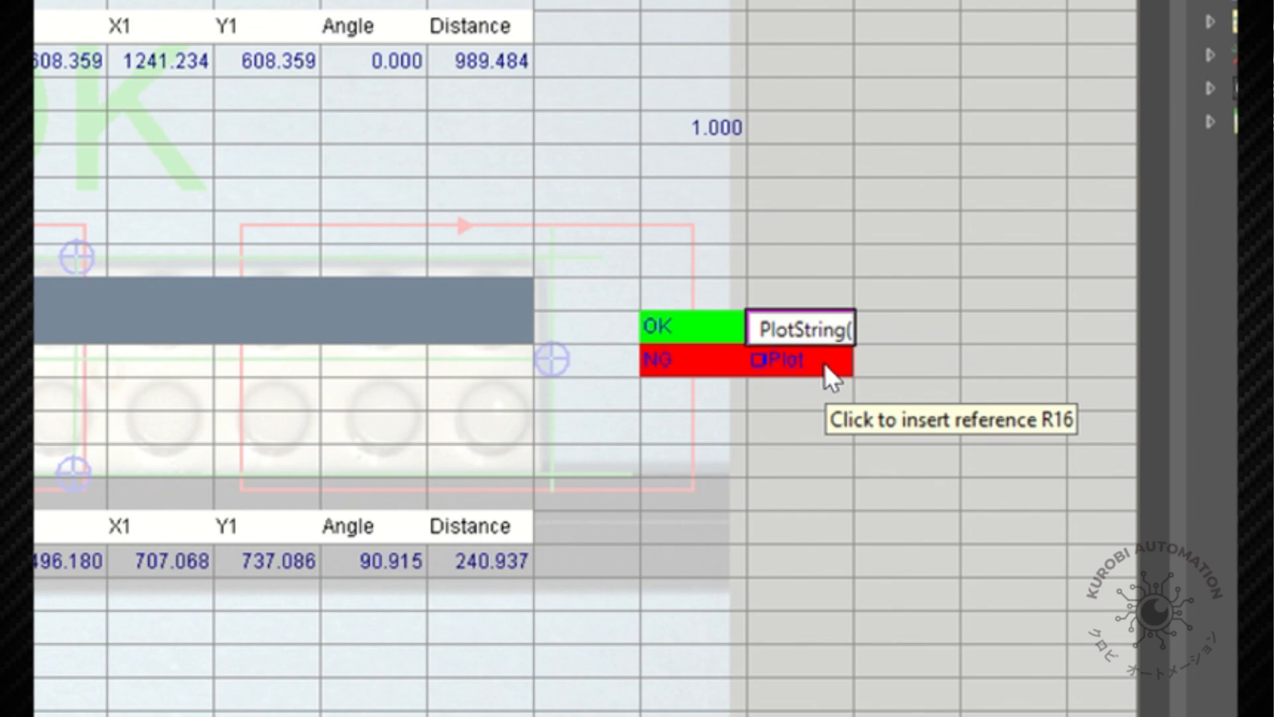